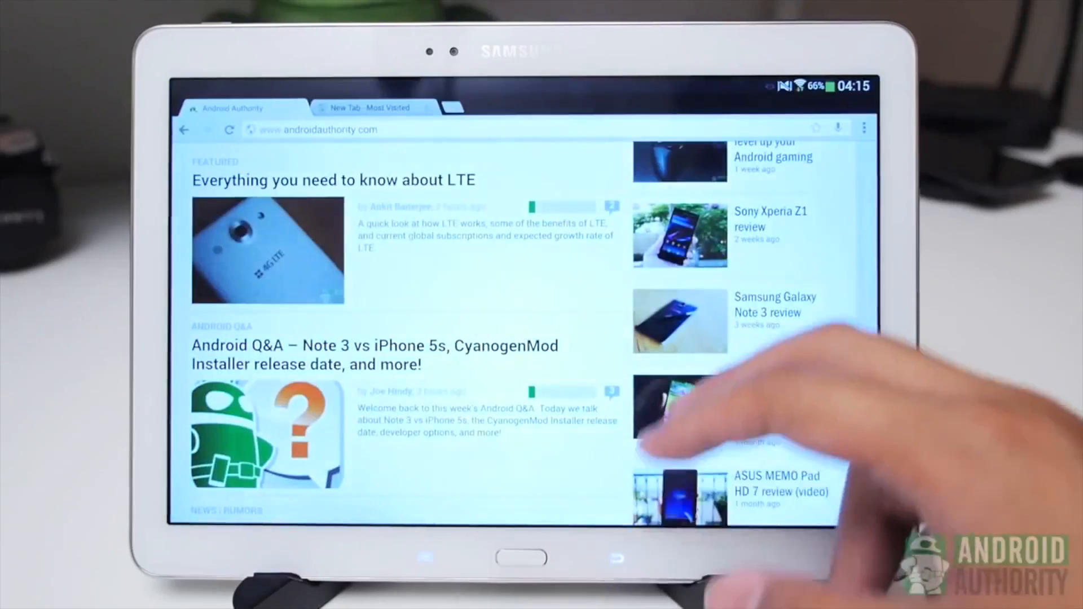
pyautogui.scroll(-3)
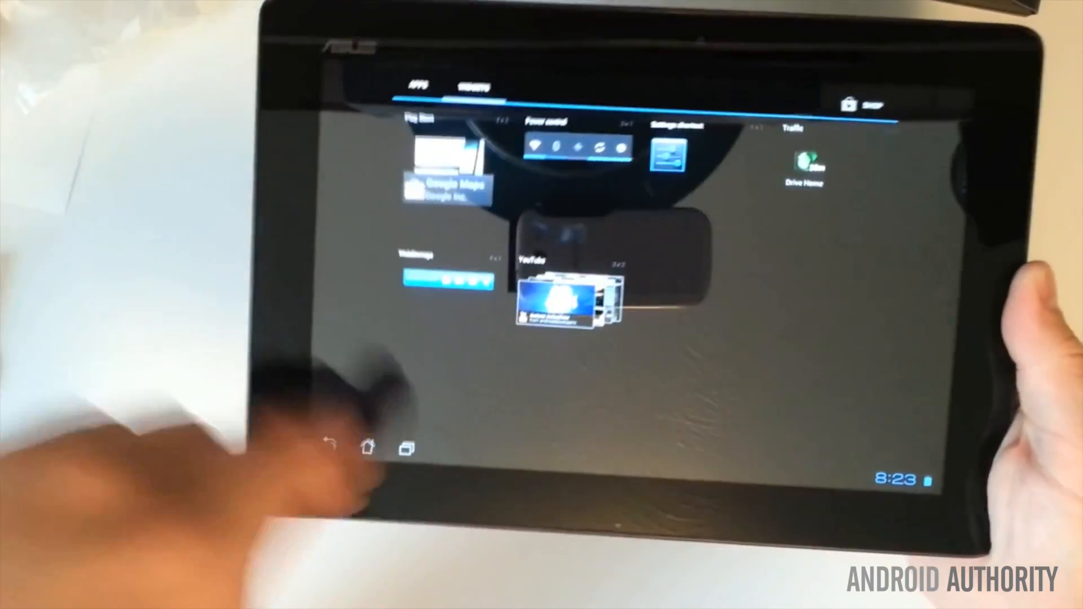
pyautogui.click(368, 448)
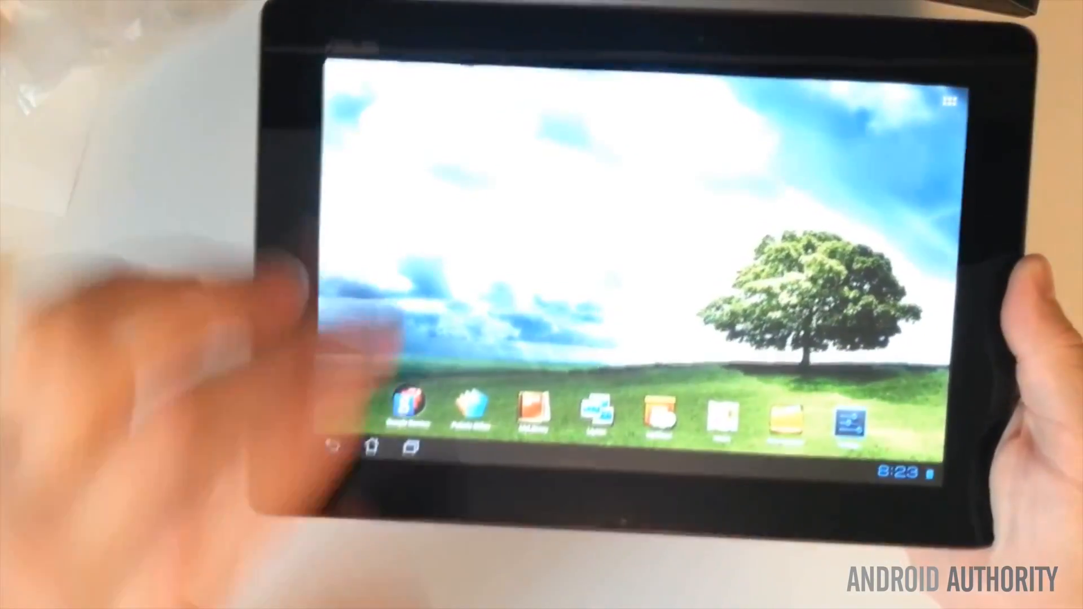